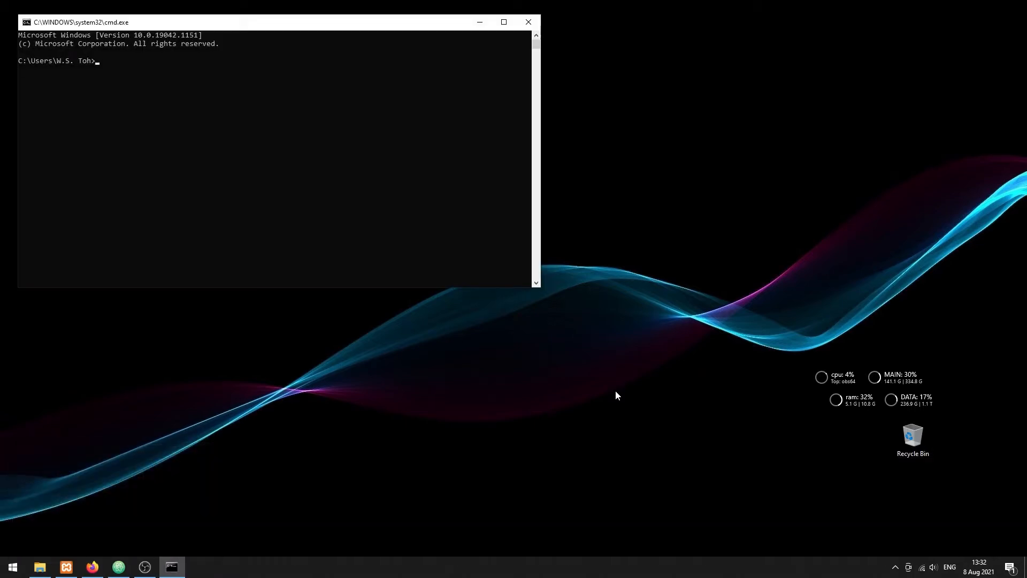
# Run the php command at the cmd prompt
pyautogui.write('php')
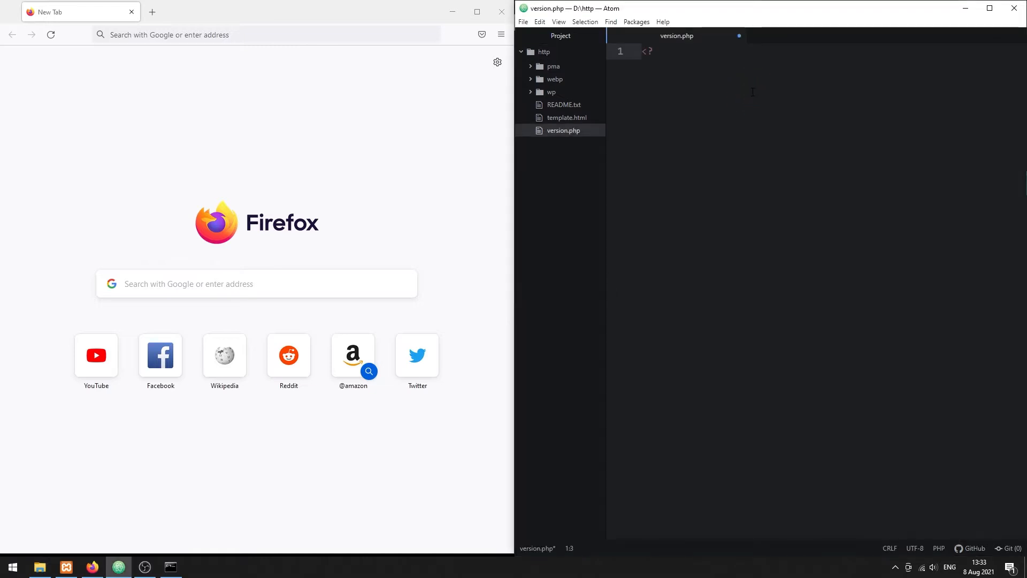
# Call phpinfo() in version.php and load localhost/version.php in Firefox
pyautogui.write('phpinfo')
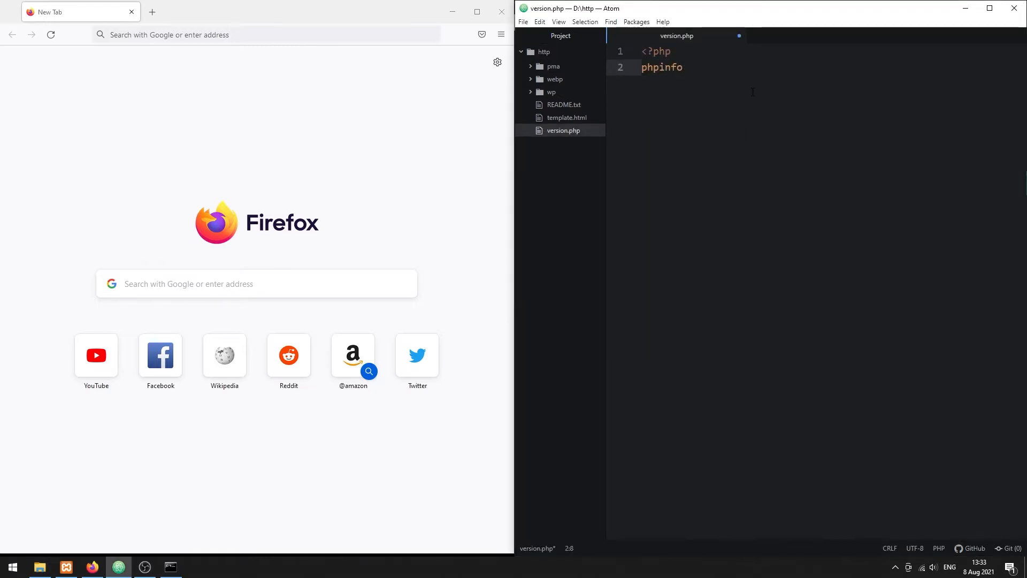
pyautogui.write('localhost/version.php')
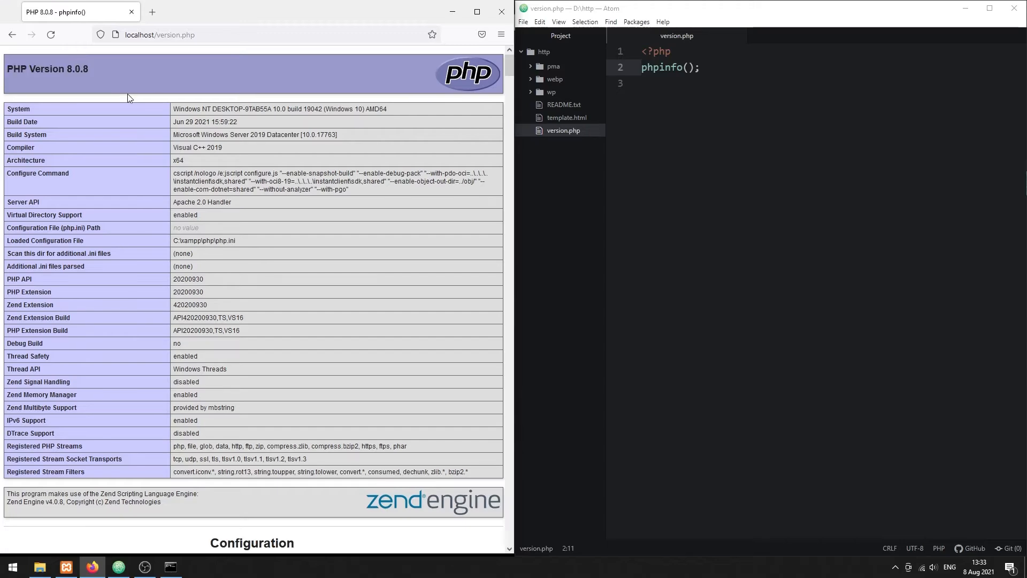
# Scroll through the PHP 8.0.8 phpinfo report
pyautogui.scroll(-3)
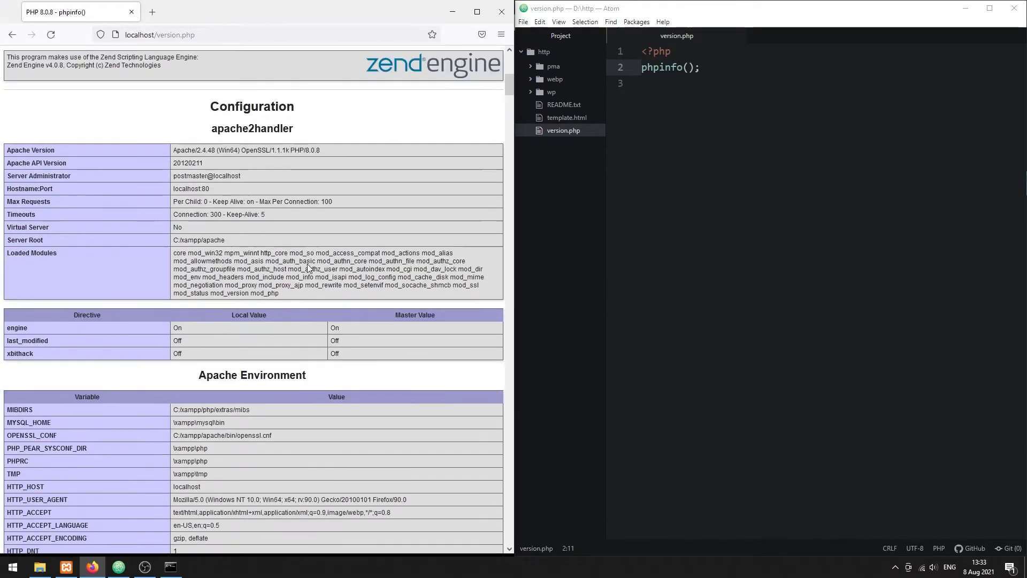
pyautogui.scroll(-3)
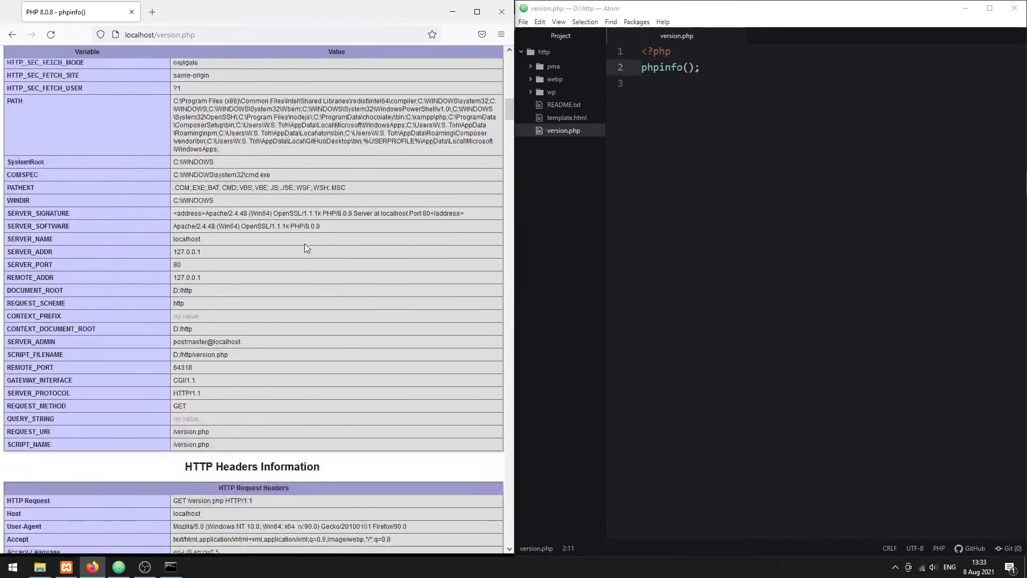
pyautogui.scroll(-3)
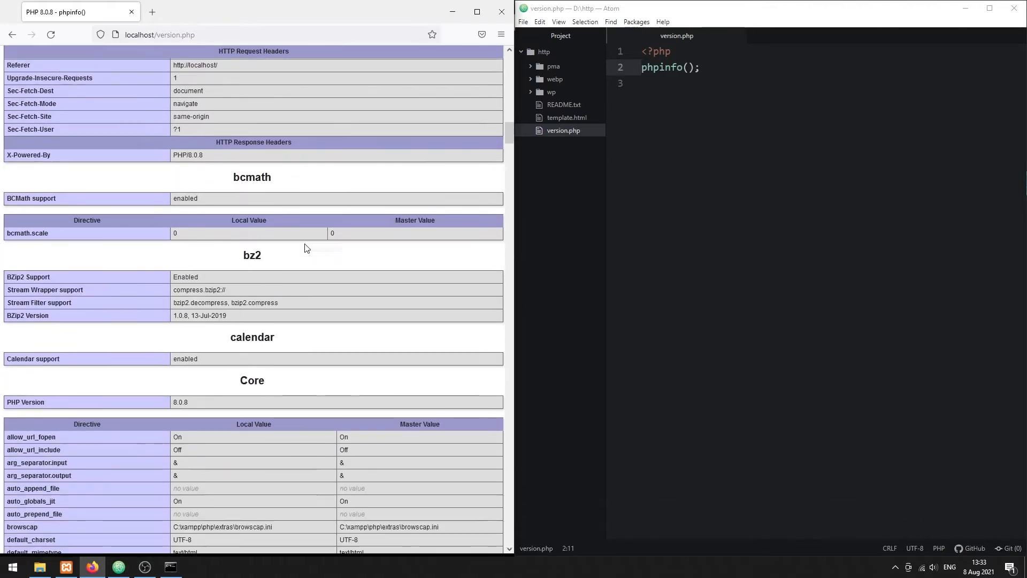
pyautogui.scroll(-3)
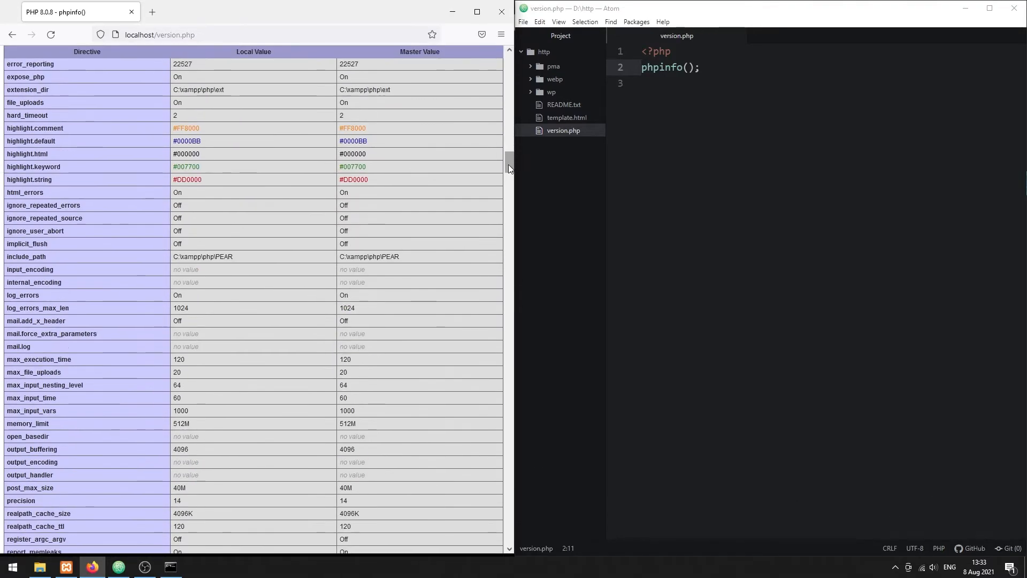
pyautogui.scroll(-3)
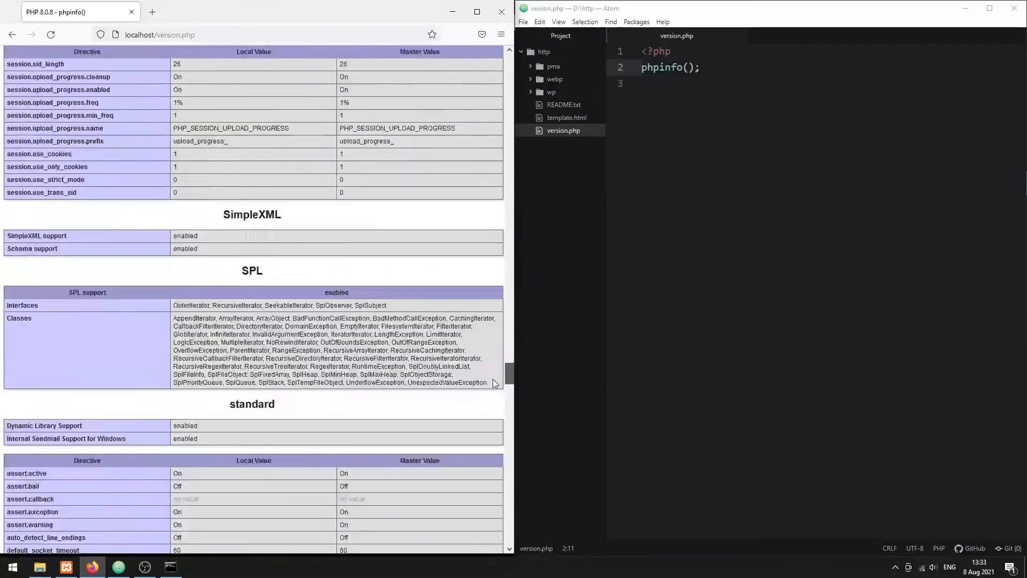
pyautogui.scroll(-3)
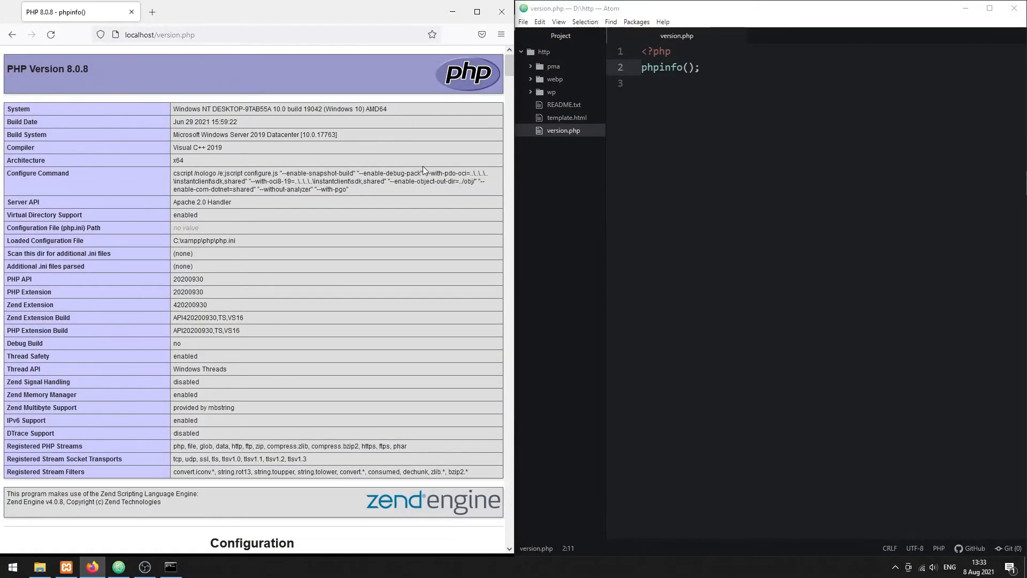
# Search Google for 'php version constants' and open PHP.net's Predefined Constants manual page
pyautogui.write('php version constants')
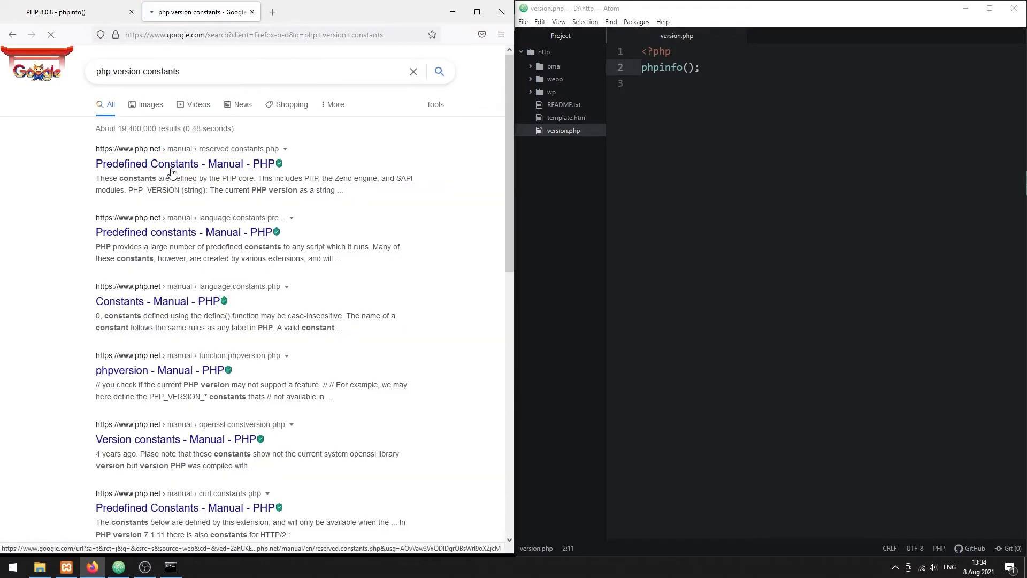
pyautogui.click(185, 163)
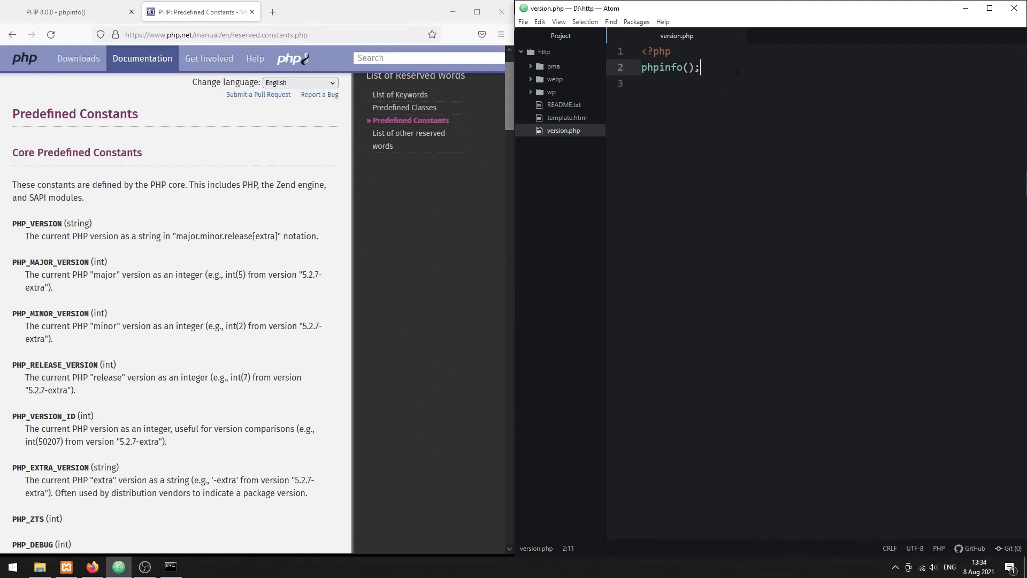
# Echo PHP_VERSION and the major, minor and release constants with <br>, then reload to show 8.0.8, 8, 0, 8
pyautogui.write('echo')
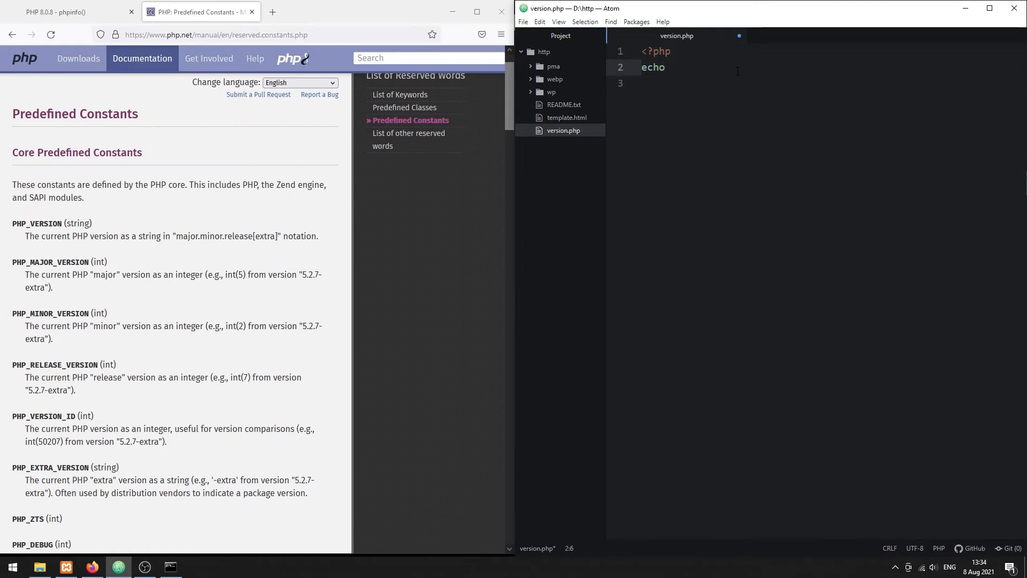
pyautogui.write('PHP_VERSION')
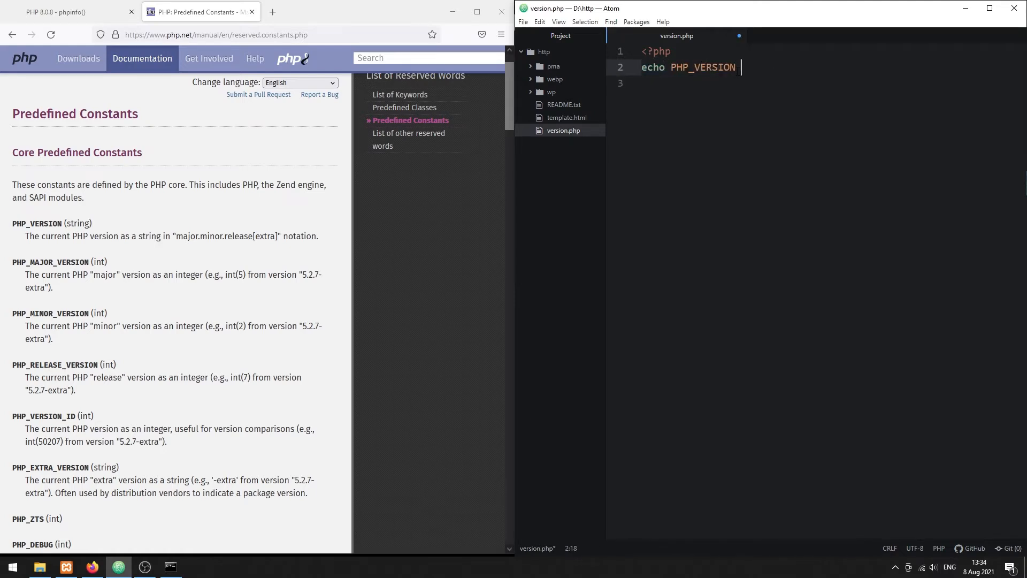
pyautogui.write('. "<br>"; // FULL VERSION')
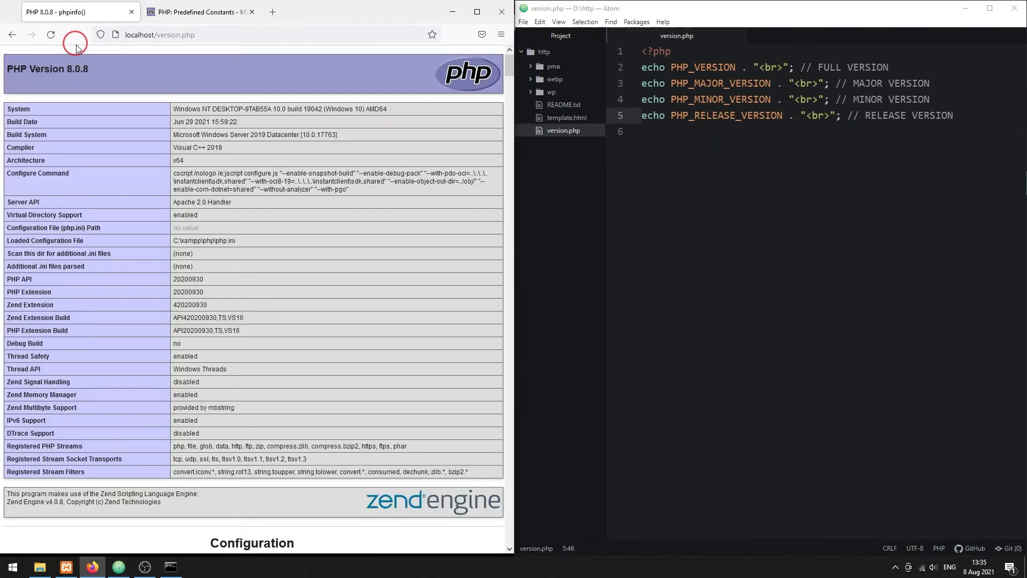
pyautogui.click(51, 34)
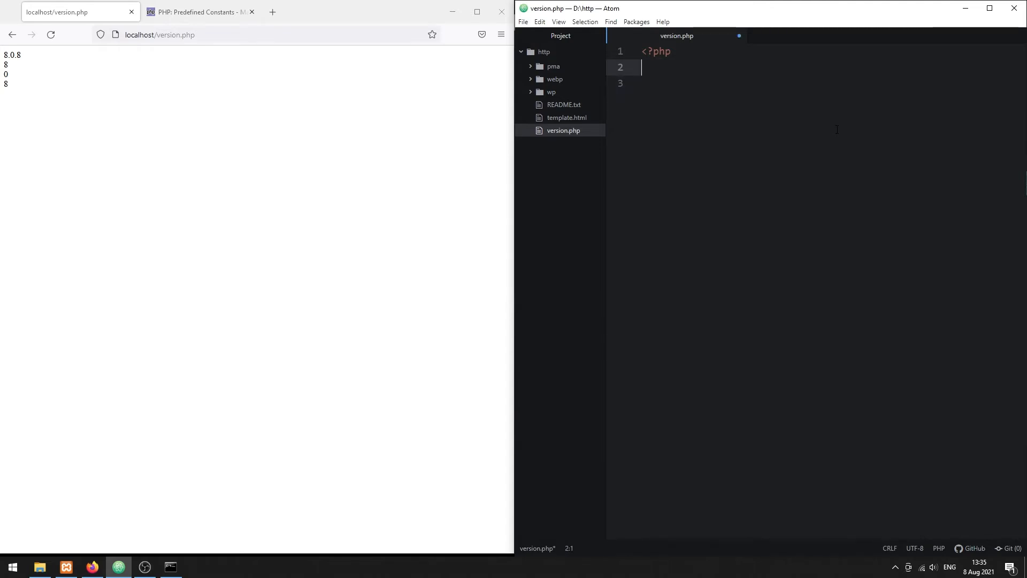
# Replace the constant lines with echo phpversion(); so the page shows just 8.0.8
pyautogui.write('echo phpversion();')
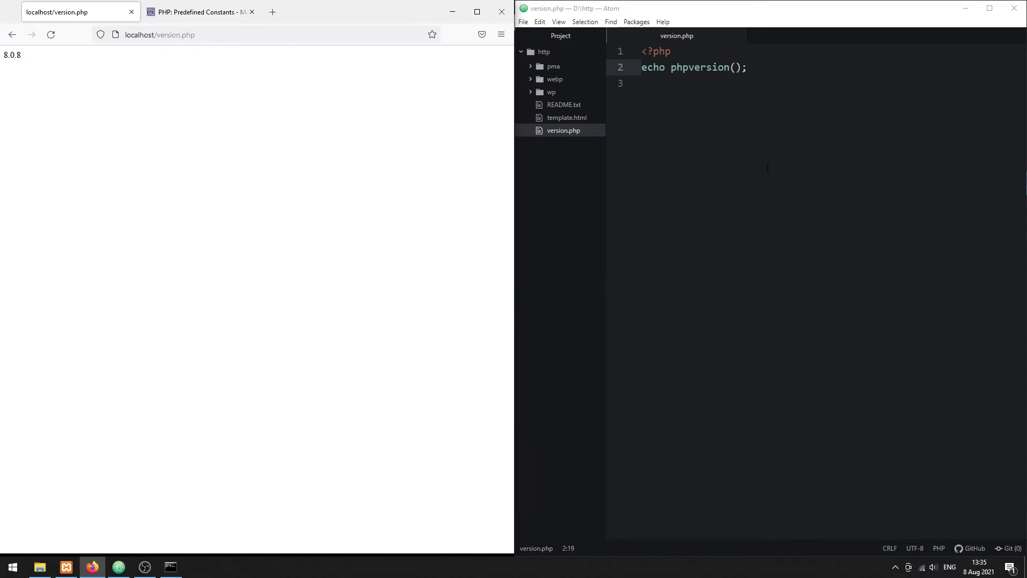
pyautogui.press('enter')
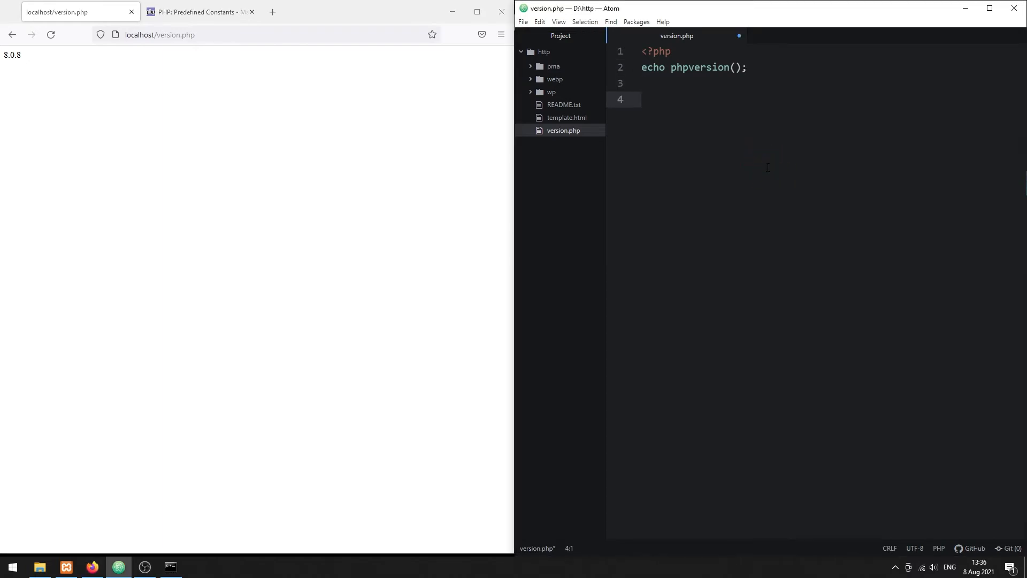
# Add PHP VERSION and EXTENSIONS comments, store get_loaded_extensions() in $extensions, print_r it and reload
pyautogui.write('//')
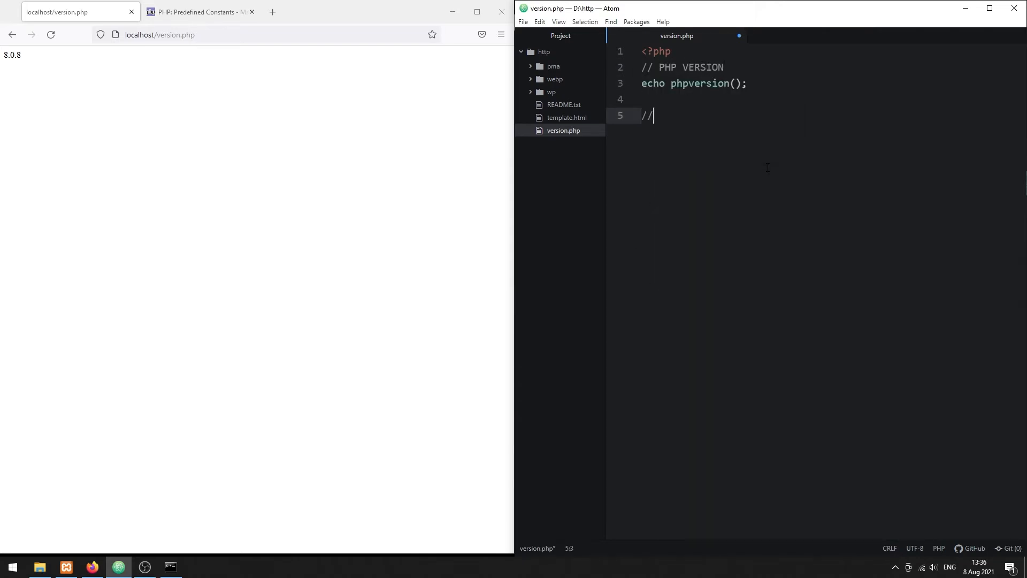
pyautogui.write('EXTENSIONS')
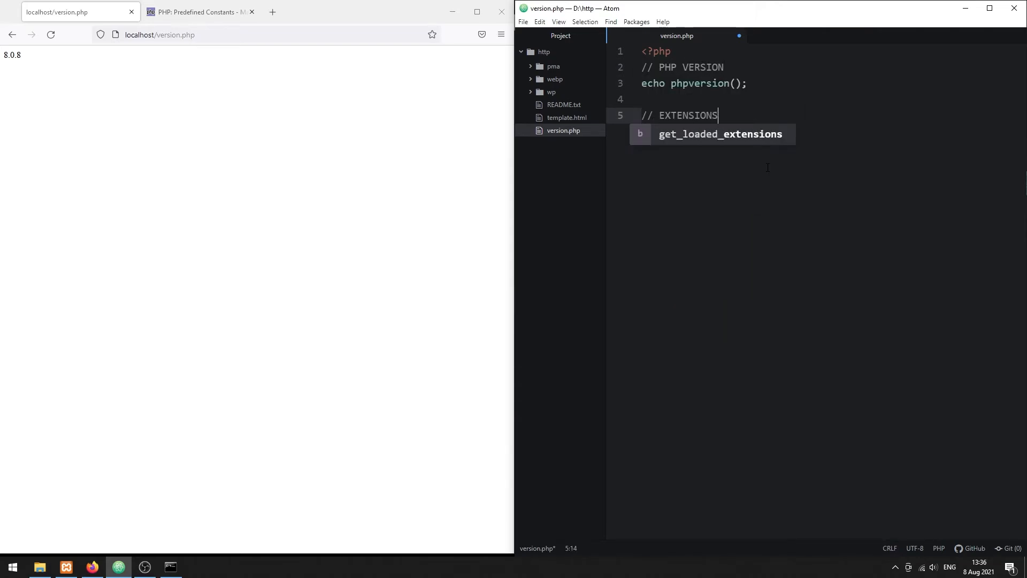
pyautogui.write('$extensions =')
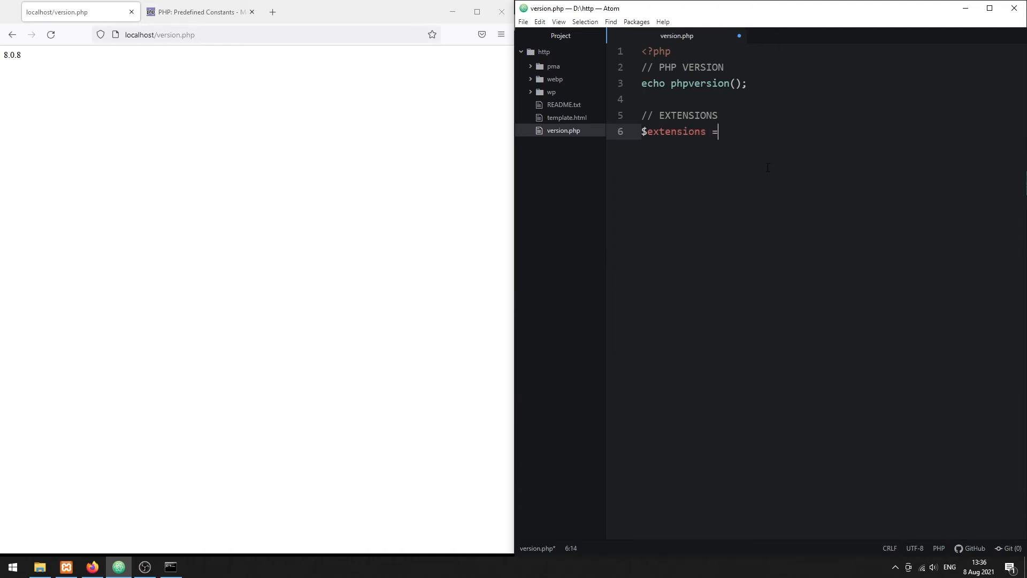
pyautogui.write('get_loaded_exte')
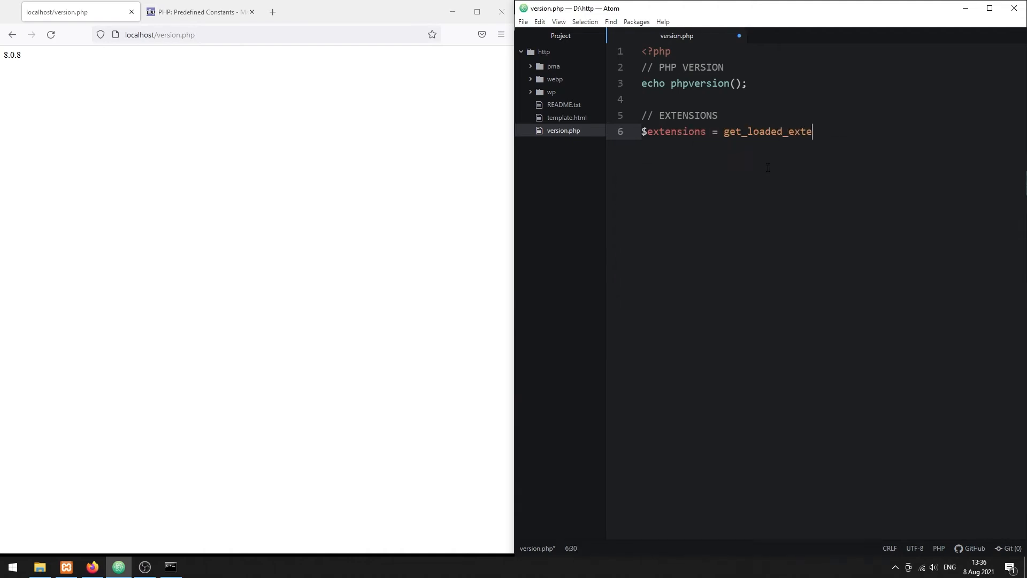
pyautogui.write('nsions();')
pyautogui.write('print_r();')
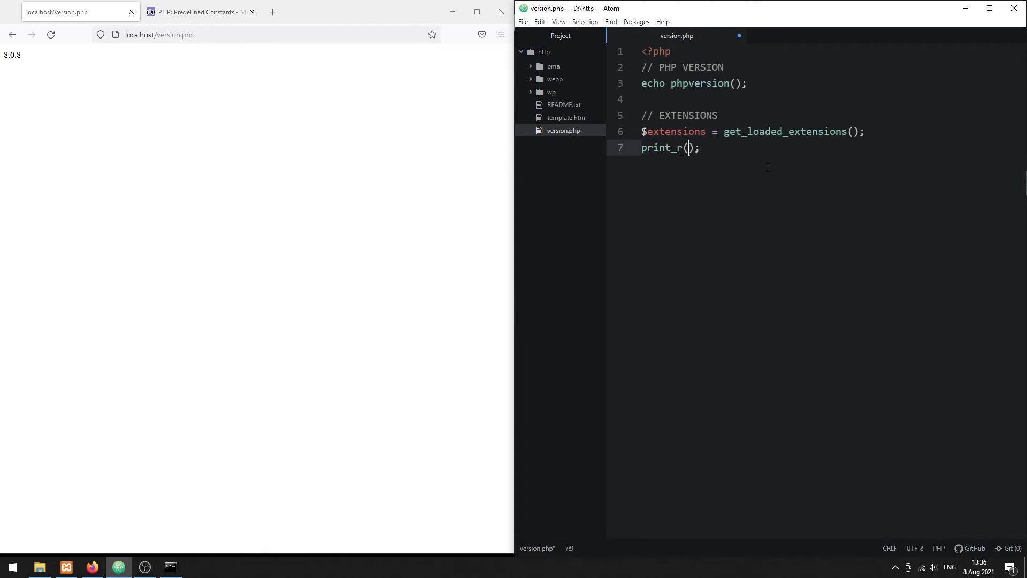
pyautogui.click(51, 34)
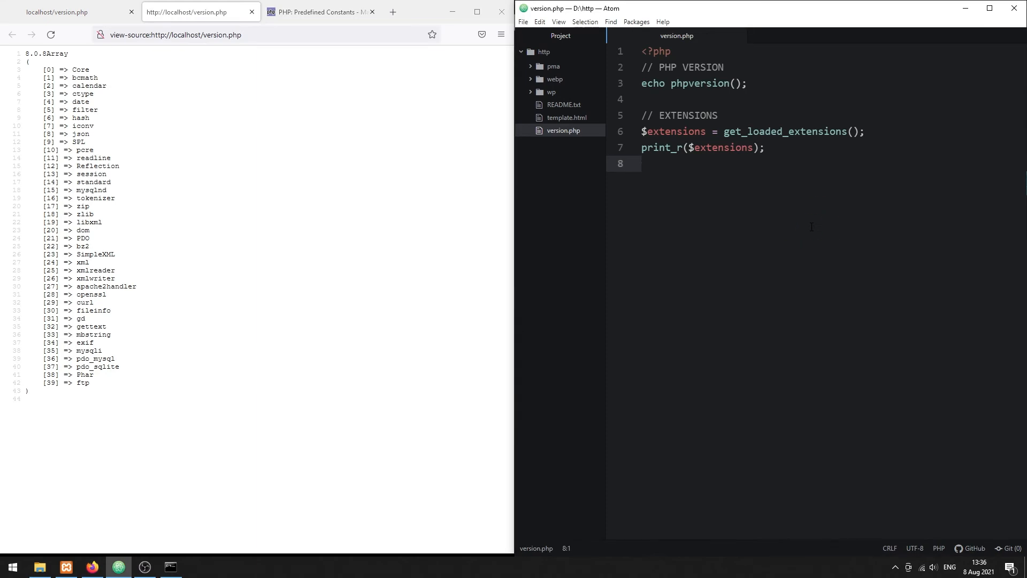
# Start a foreach ($extensions as $k=>$ext) loop in place of print_r
pyautogui.write('foreach (')
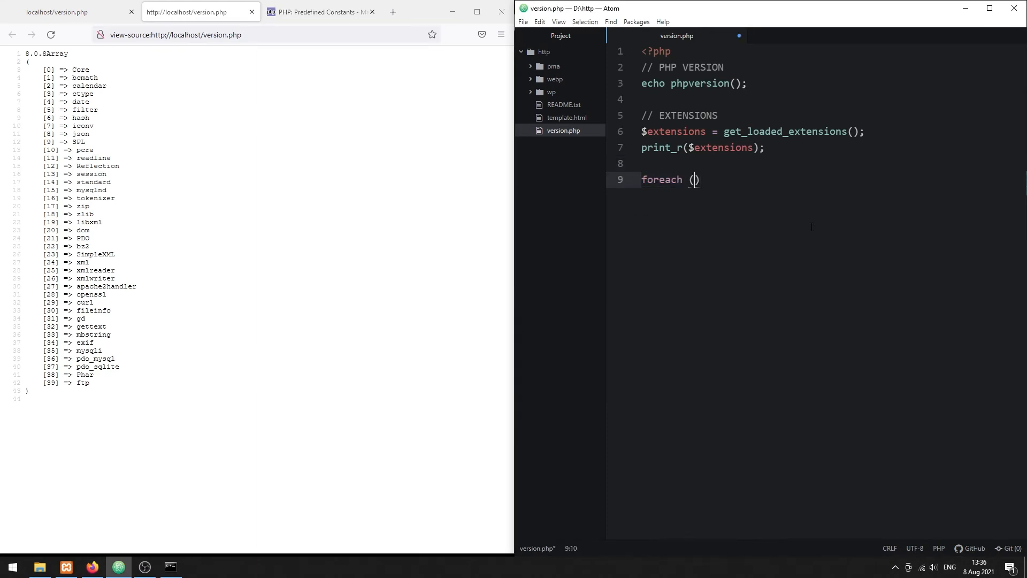
pyautogui.write('$extensions')
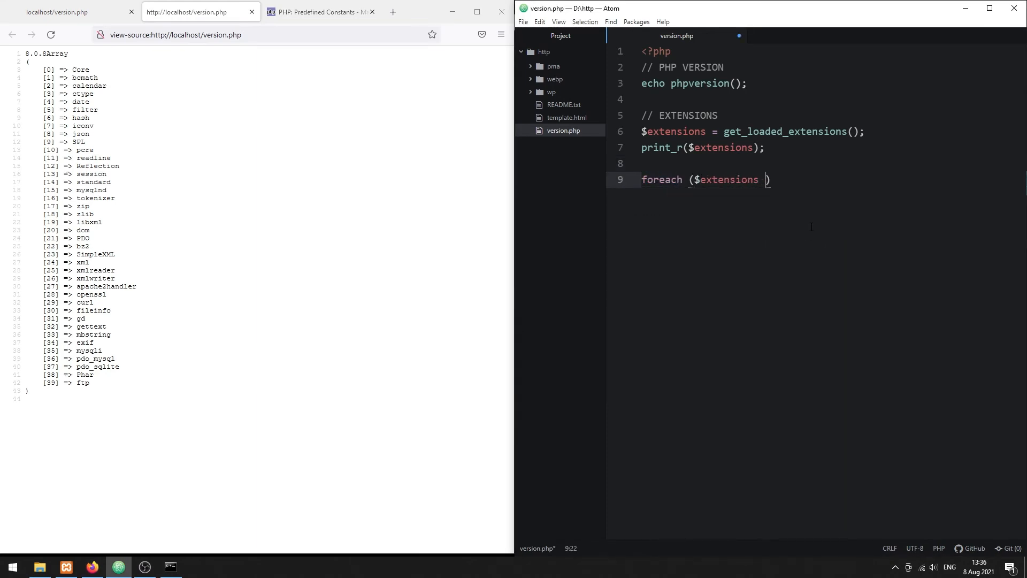
pyautogui.write('as $k=>')
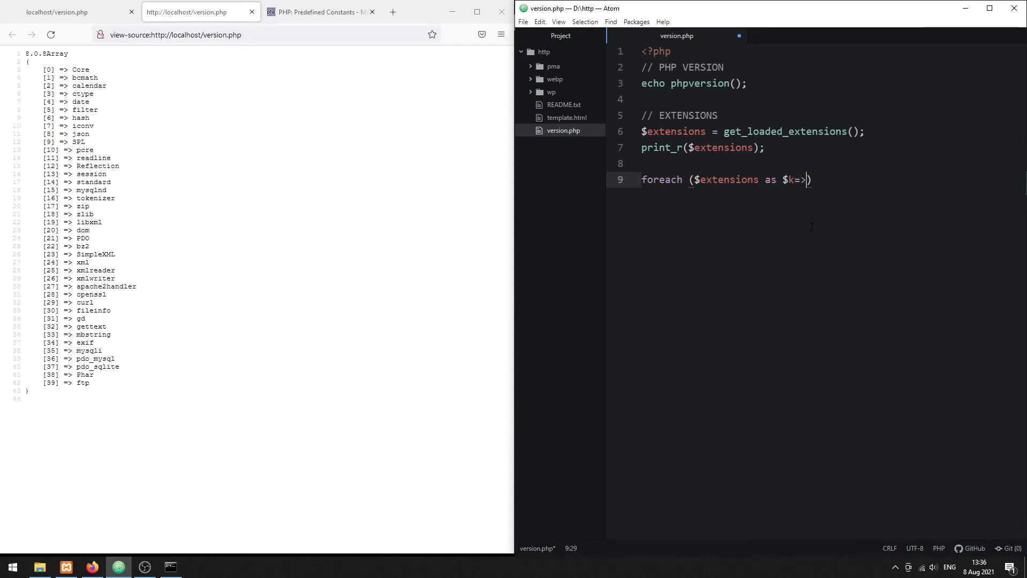
pyautogui.write('$ext) {')
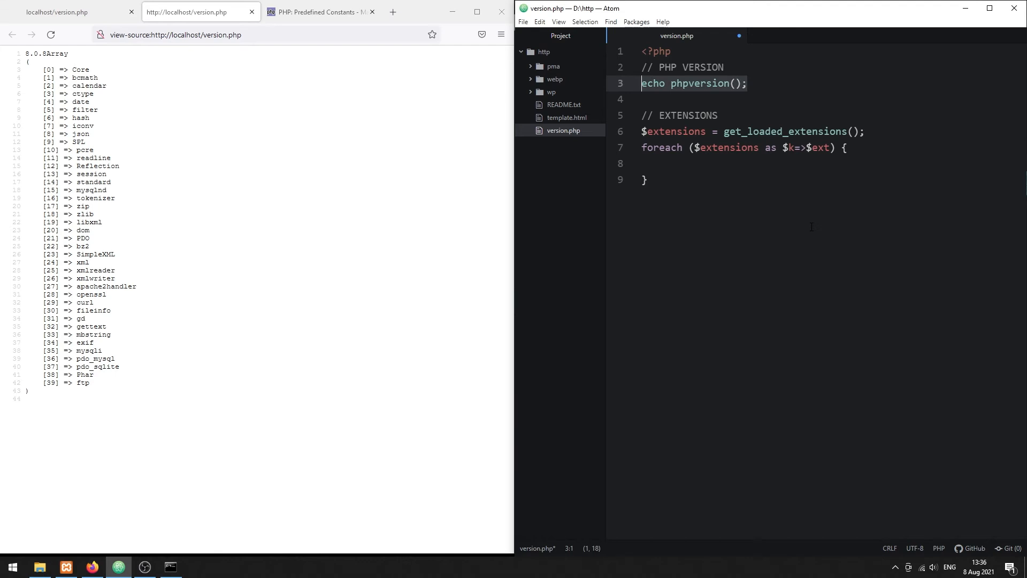
# Echo $ext . " - " . phpversion($ext) . "<br>" in the loop and reload to list each extension's version
pyautogui.write('echo phpversion();')
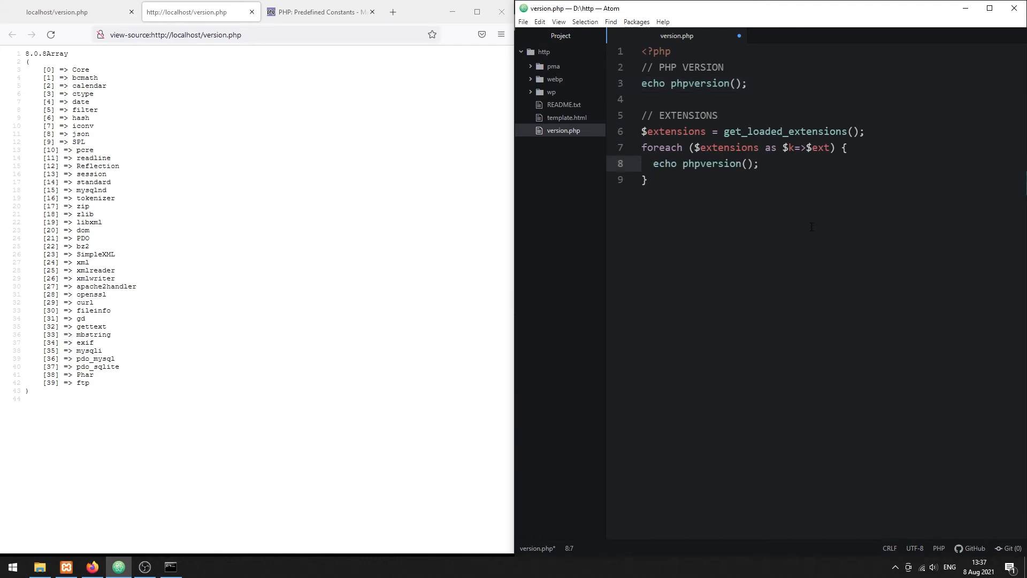
pyautogui.write('$ext . " - " .')
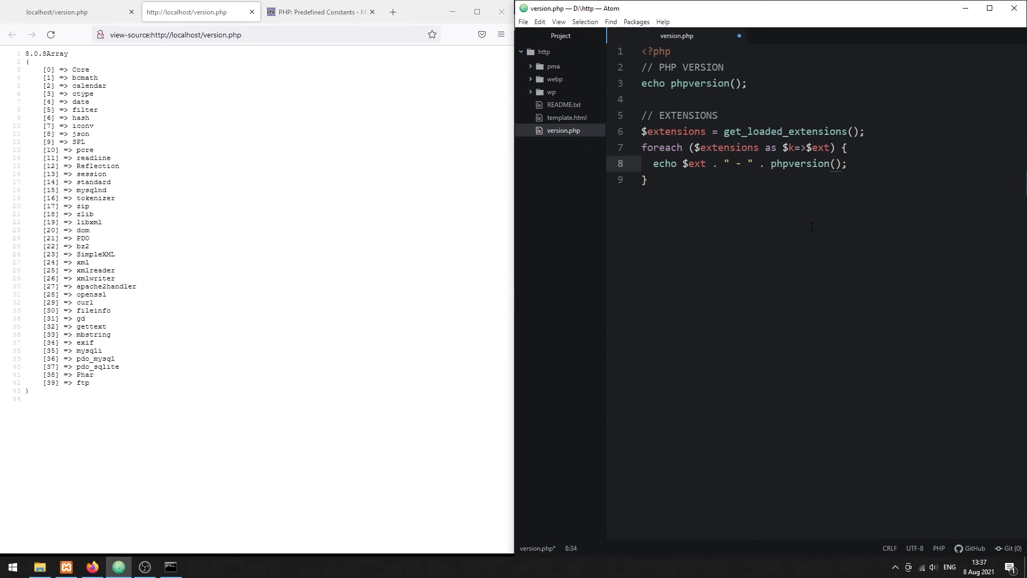
pyautogui.write('($ext) . "<br>"')
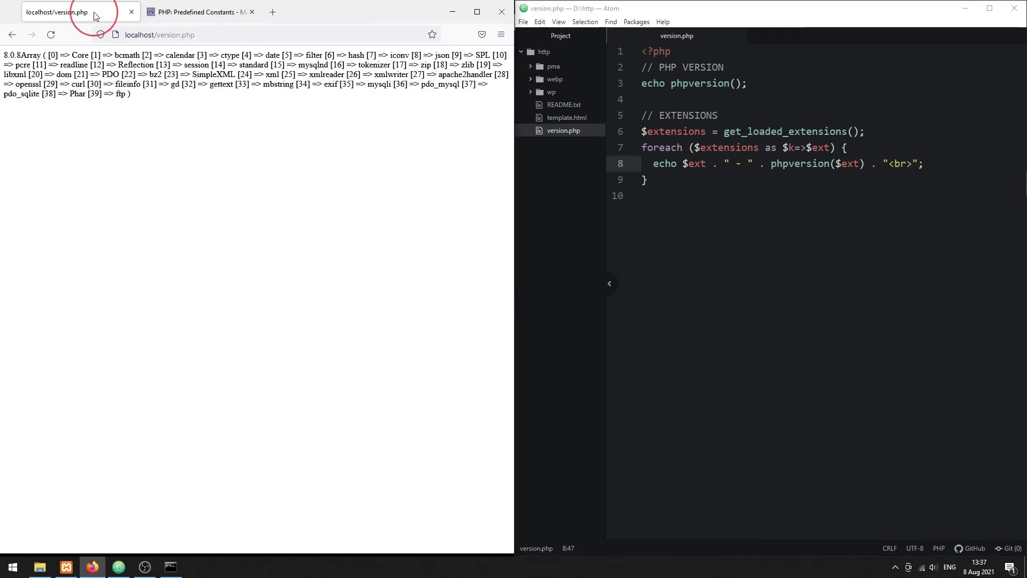
pyautogui.click(51, 34)
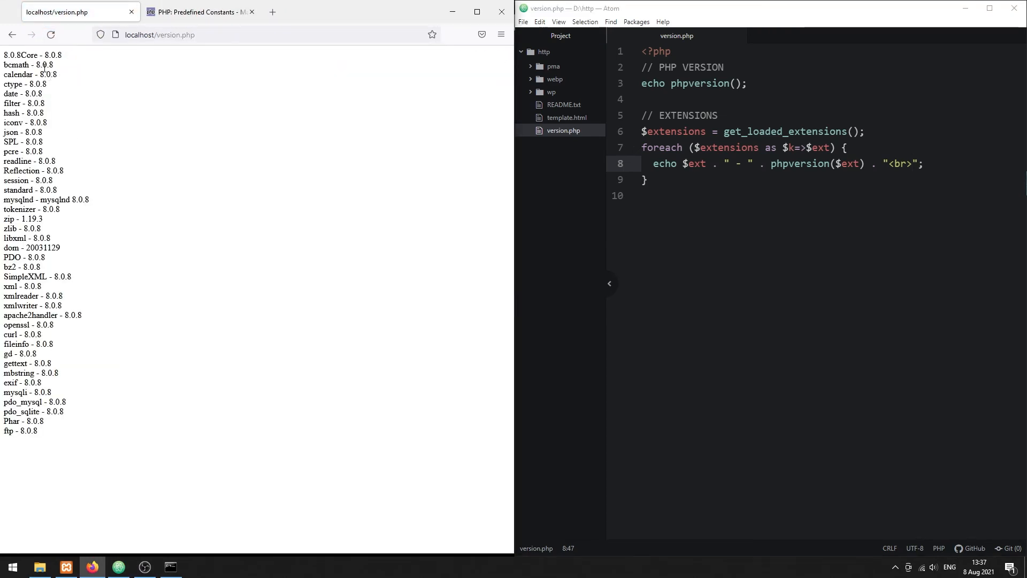